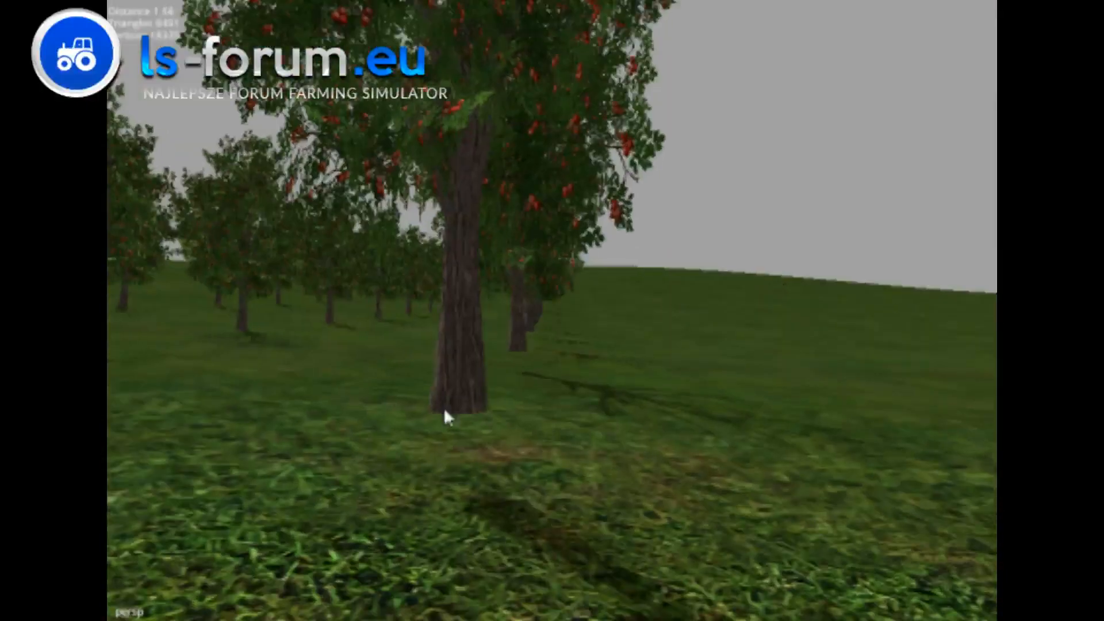
- Select the nearest apple tree trunk so its transform gizmo appears for moving or rotating
click(456, 419)
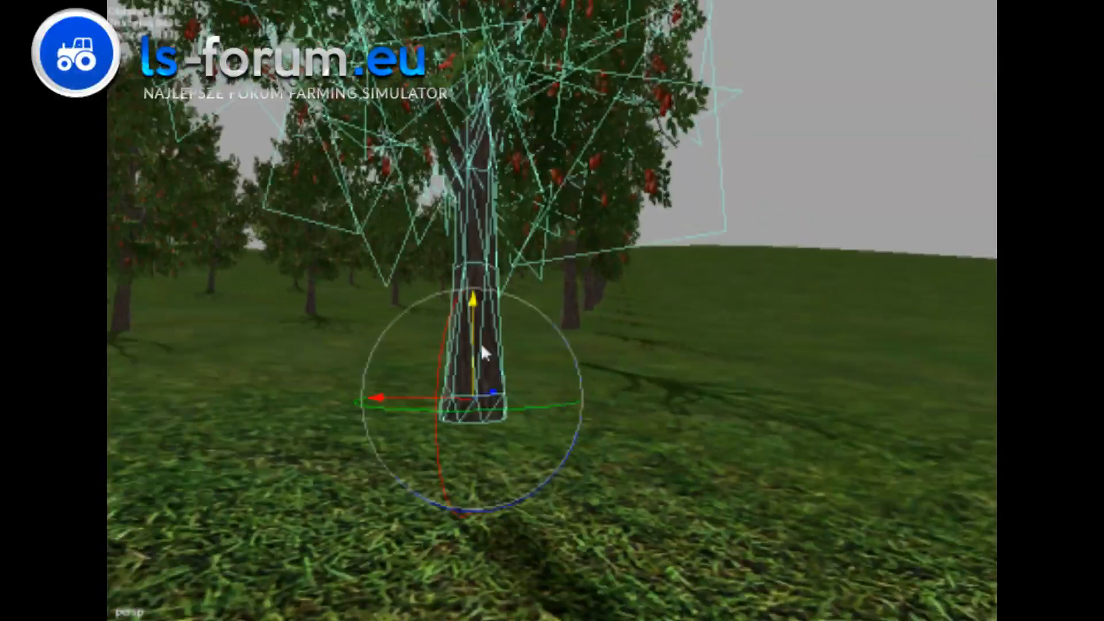